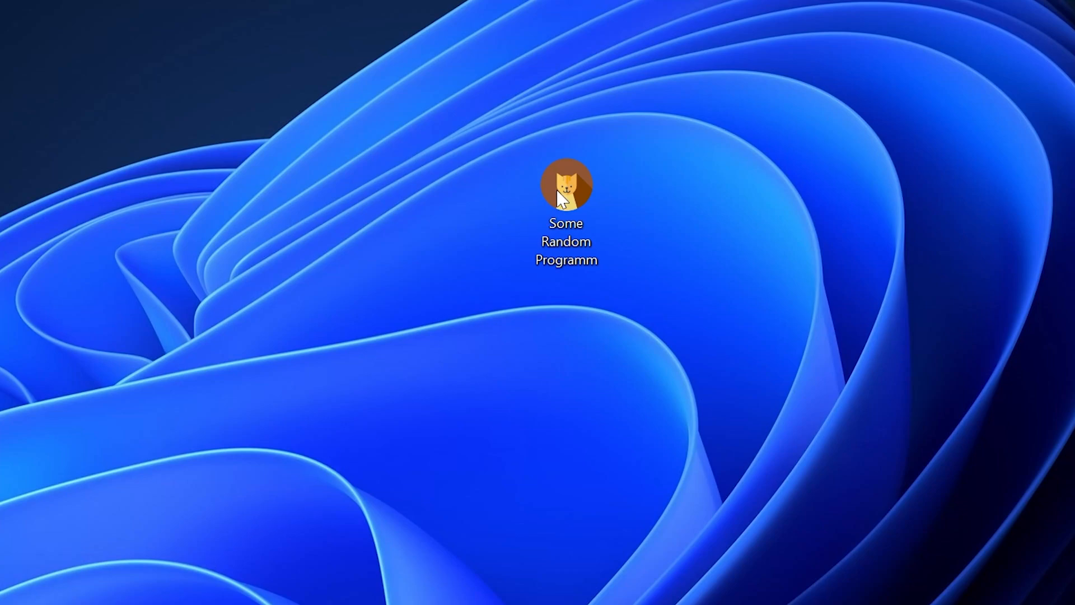
Launch the program to reproduce the missing MSVCR100.dll error.
double_click(566, 185)
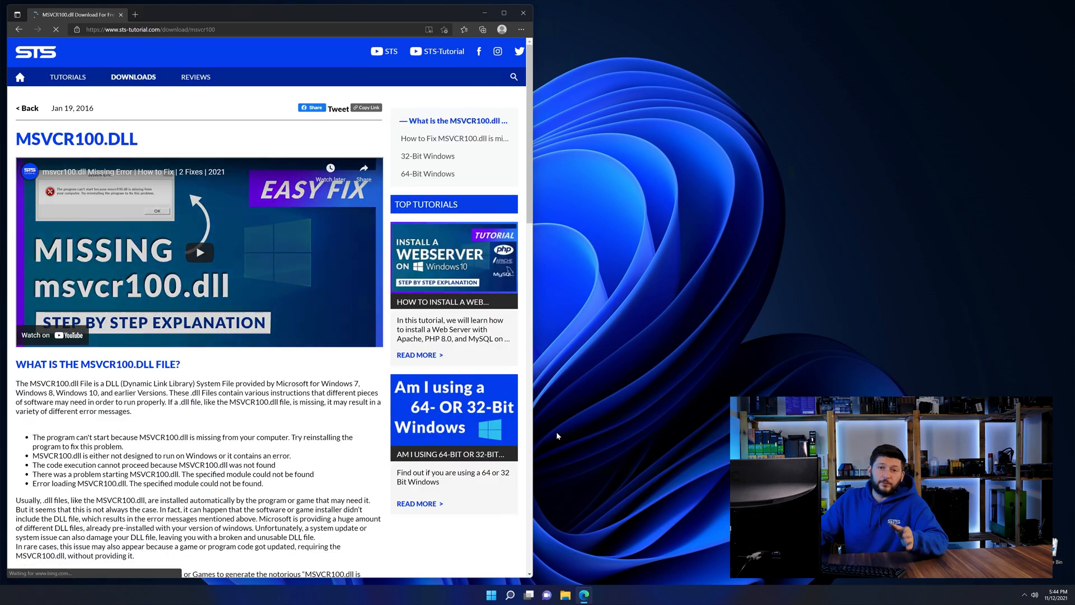
Download the 32-bit MSVCR100.dll and move on to the 64-bit download page.
scroll(down, 3)
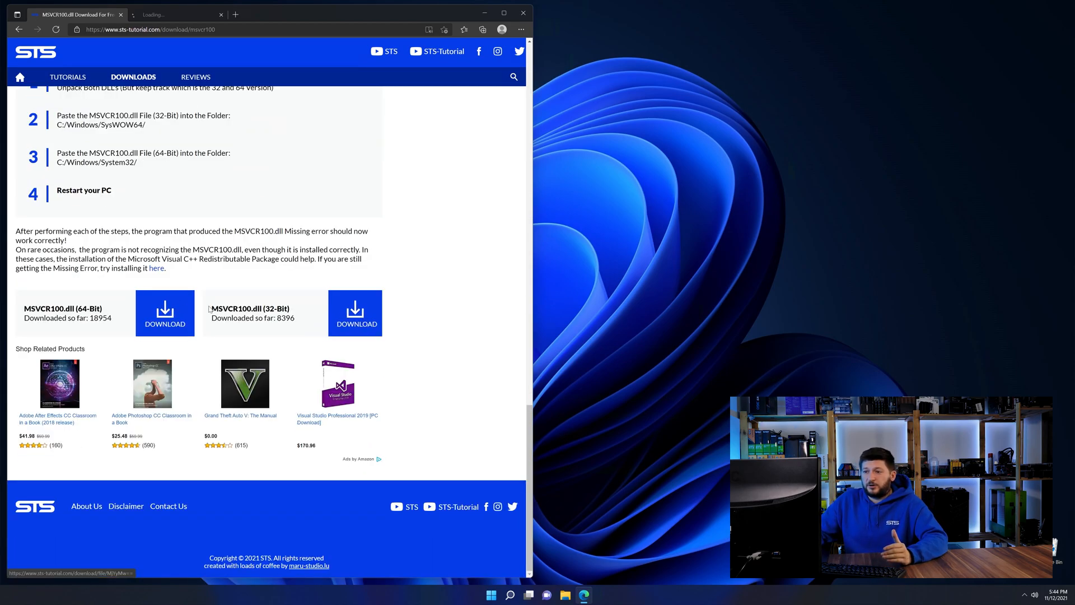
click(355, 313)
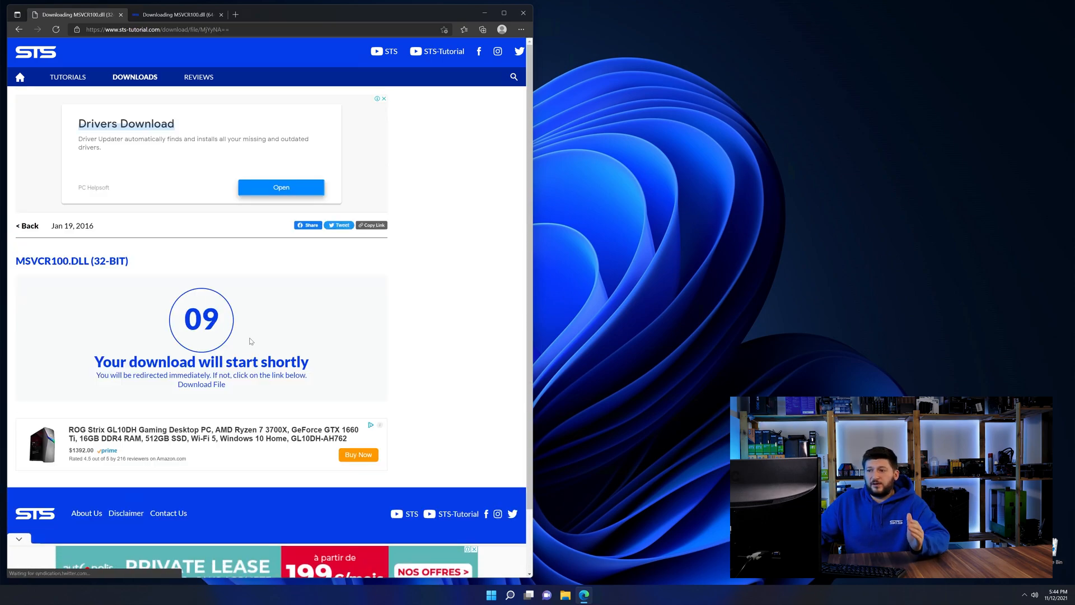
click(174, 13)
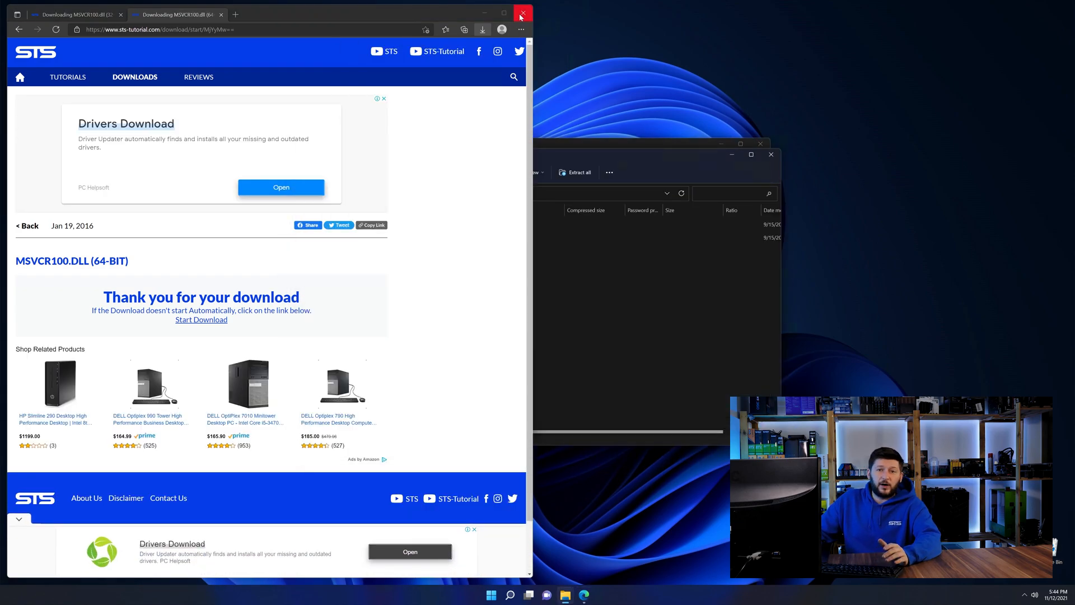
Navigate to C:\Windows and drop the 64-bit msvcr100.dll into System32.
click(522, 13)
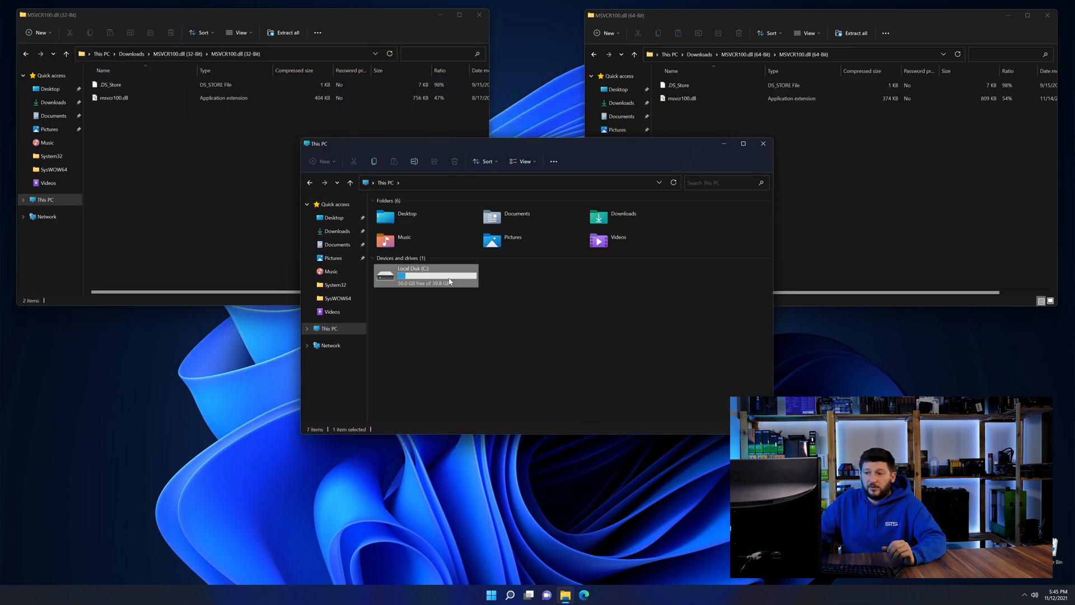
double_click(425, 275)
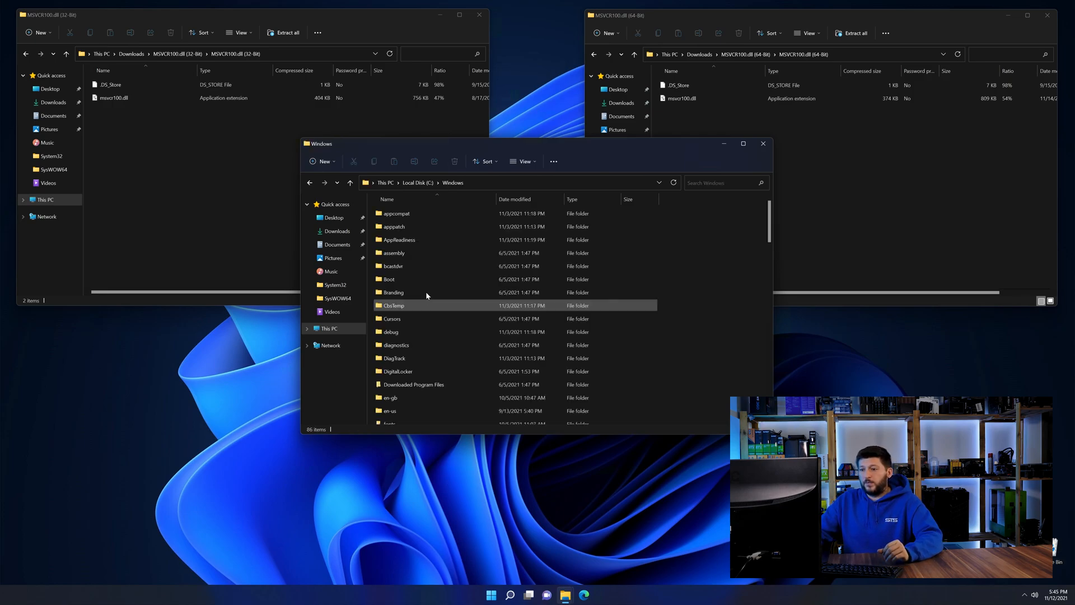
scroll(down, 3)
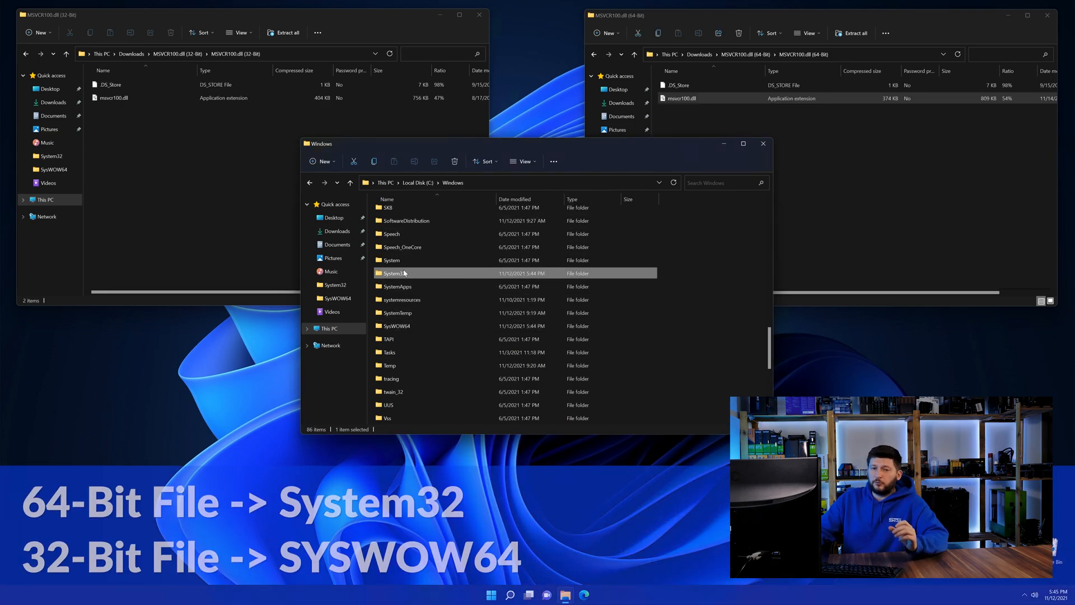
click(112, 98)
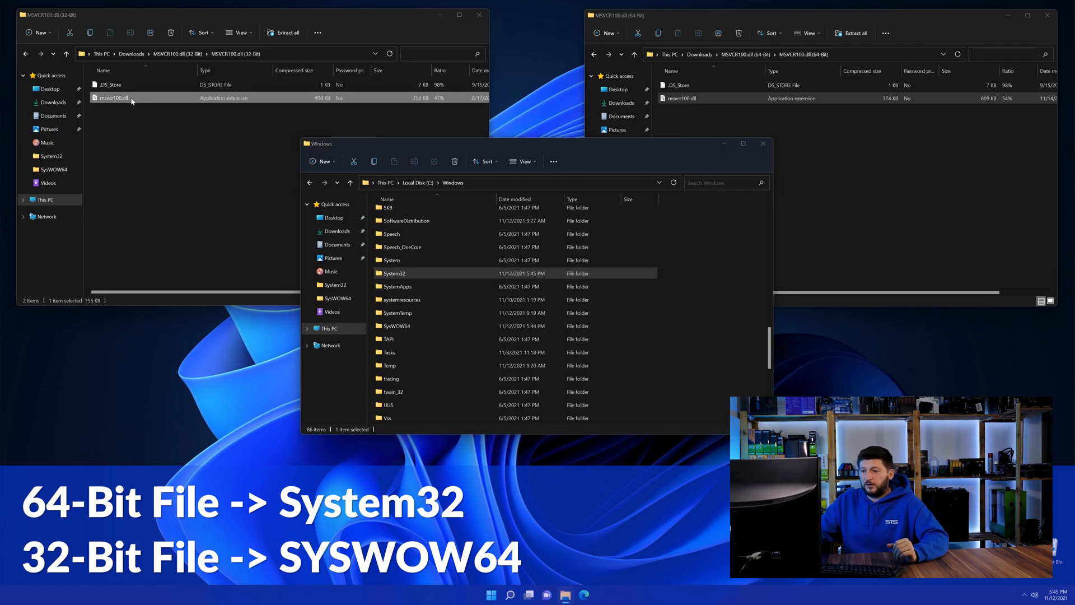
Select the 32-bit msvcr100.dll and close the 64-bit files window.
click(395, 326)
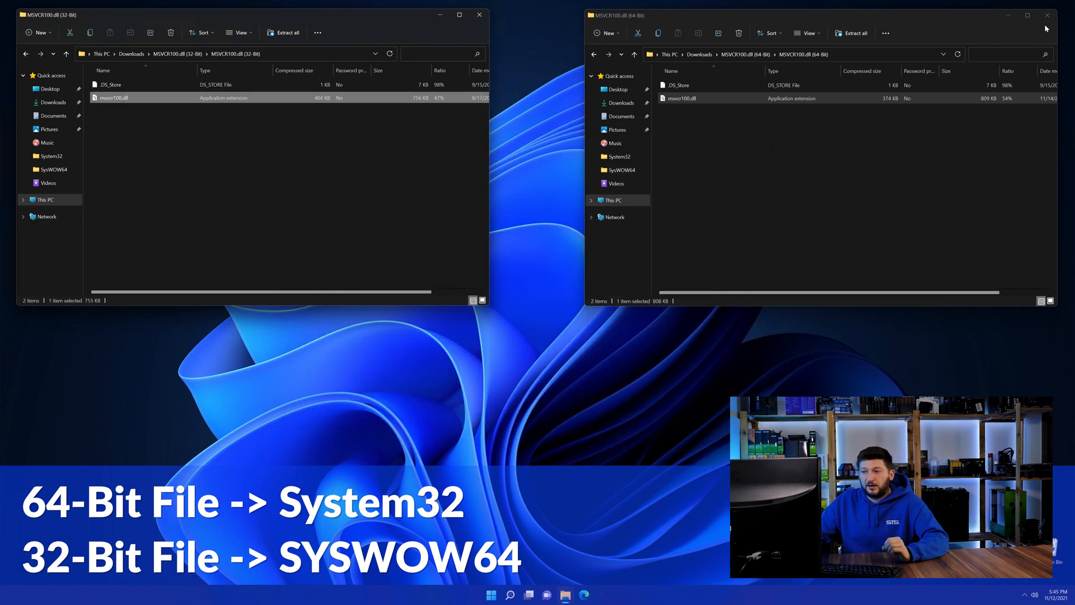
click(1048, 15)
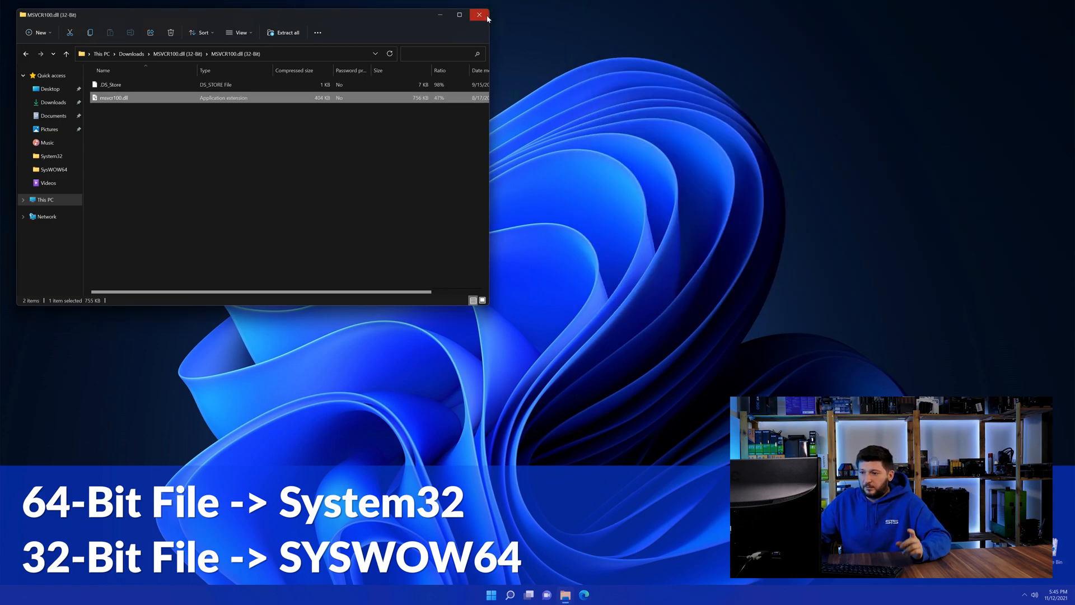
Close the MSVCR100.dll (32-Bit) Explorer window, leaving an empty desktop.
click(480, 14)
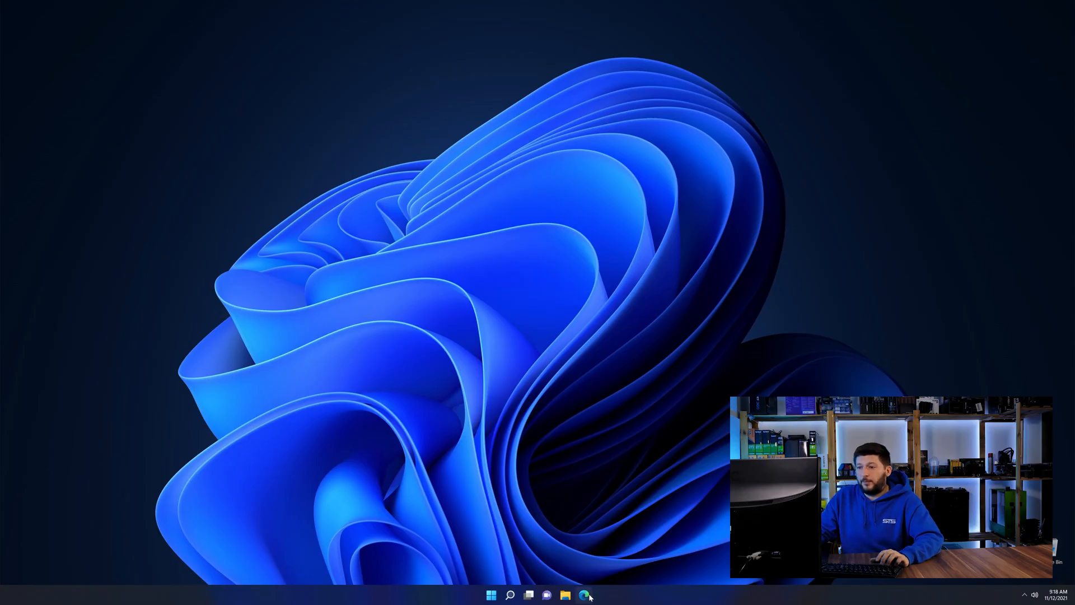
Restore Edge and scroll the Visual C++ Redistributable 2019 page down to its downloads.
click(583, 594)
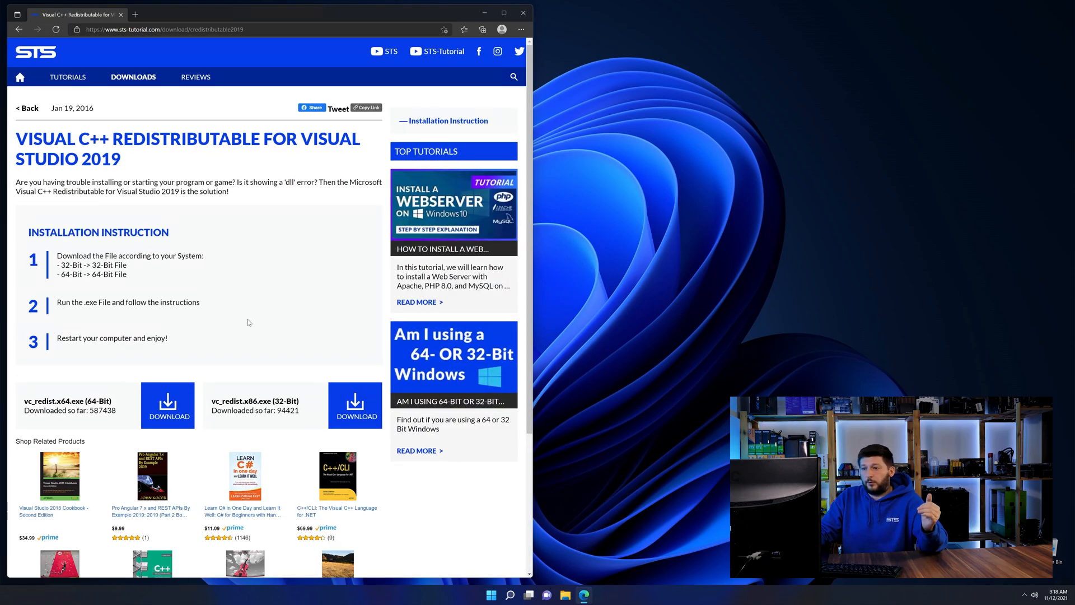
scroll(down, 3)
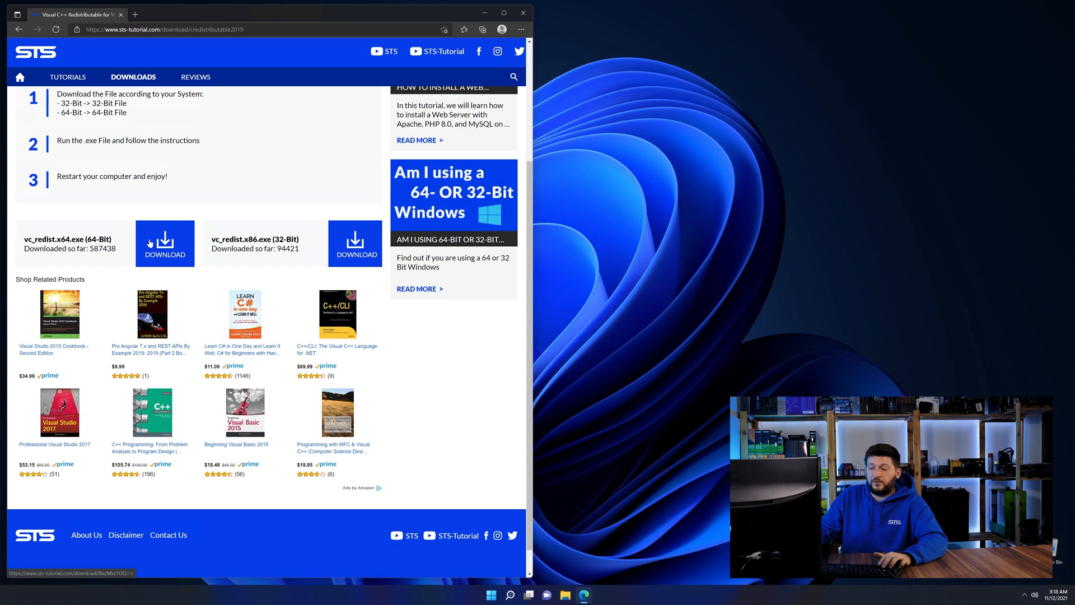
scroll(down, 3)
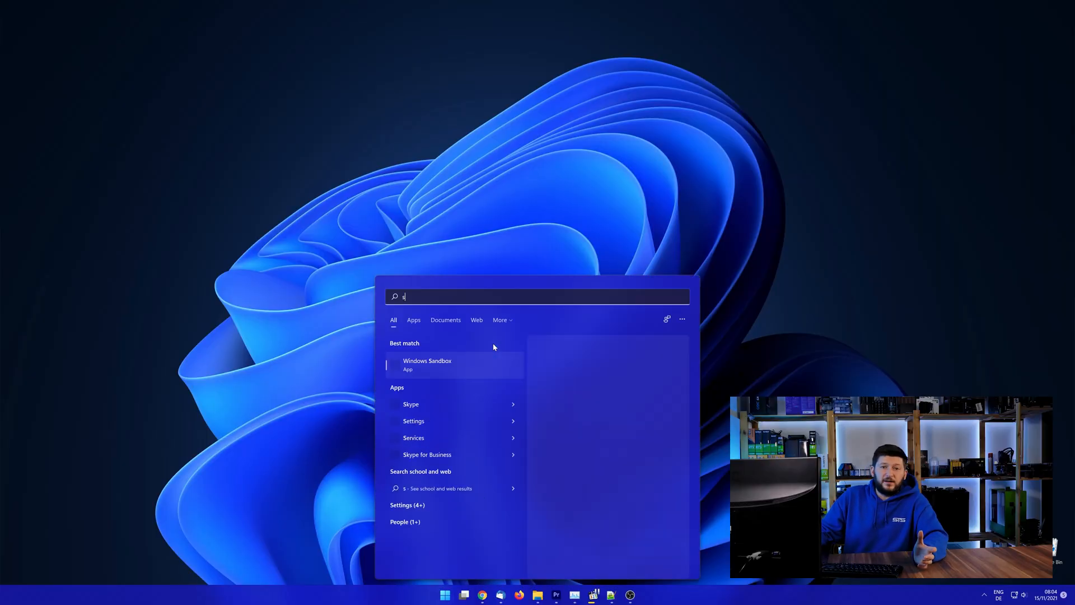
Search "system" and check in System info whether Windows is 32- or 64-bit.
text(ystem)
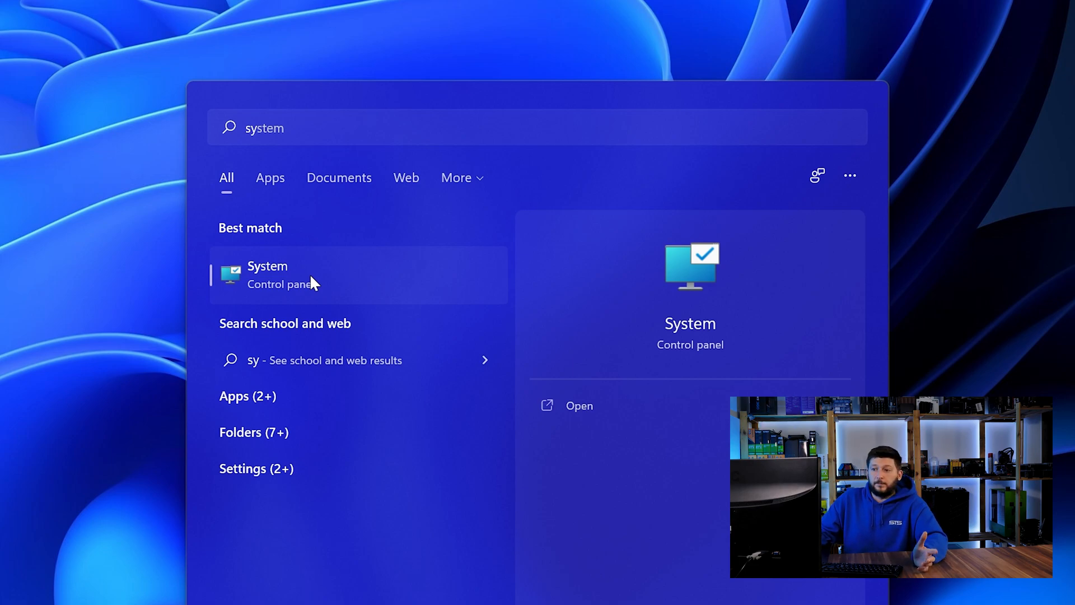
click(267, 274)
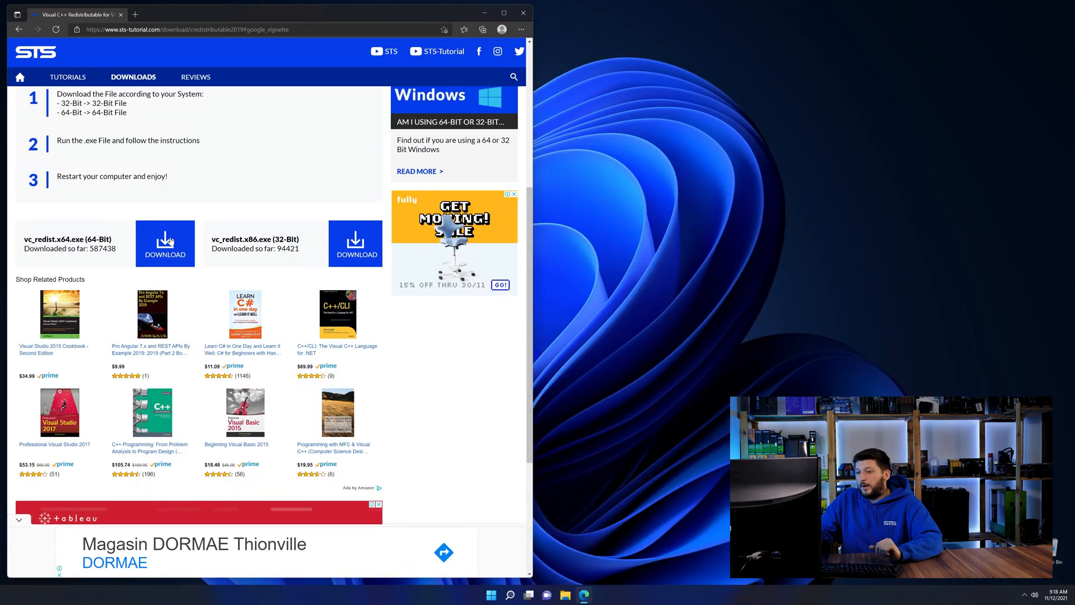
Download vc_redist.x64.exe, run it, accept the license and start installing.
click(165, 244)
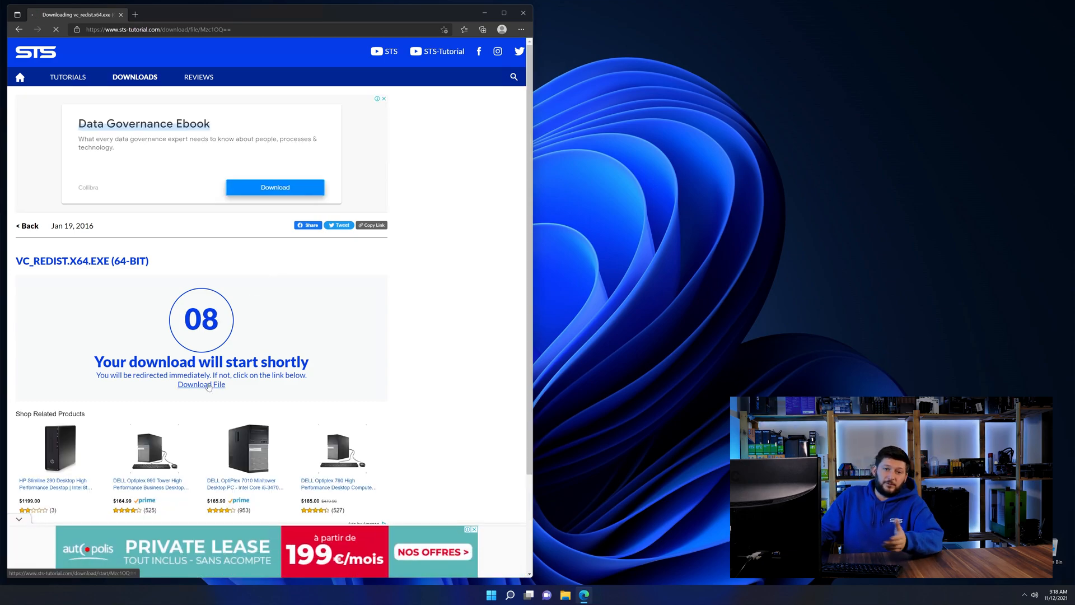
click(201, 384)
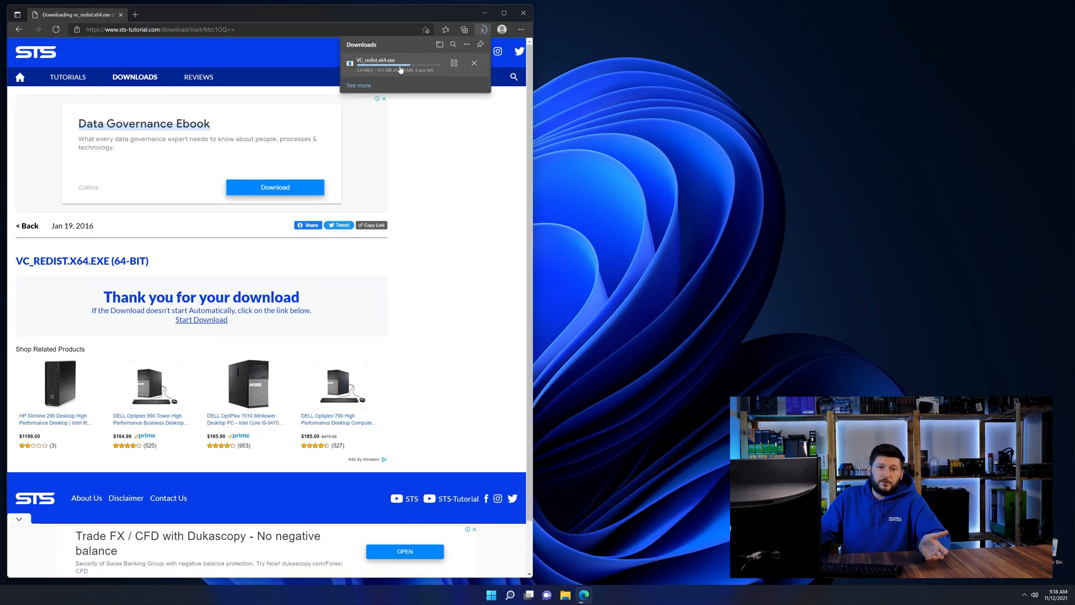
click(376, 60)
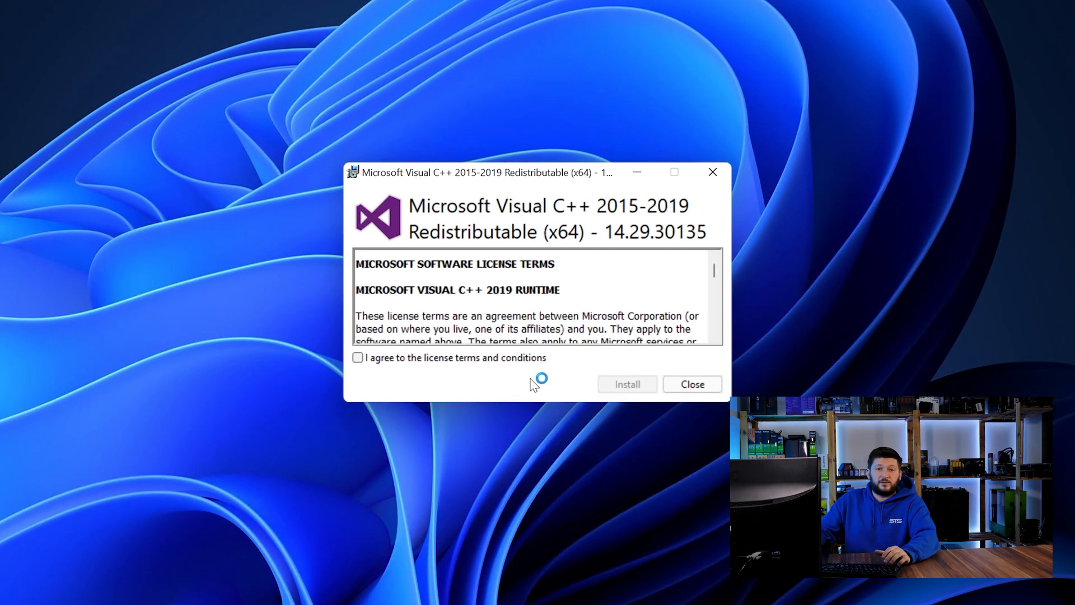
click(626, 384)
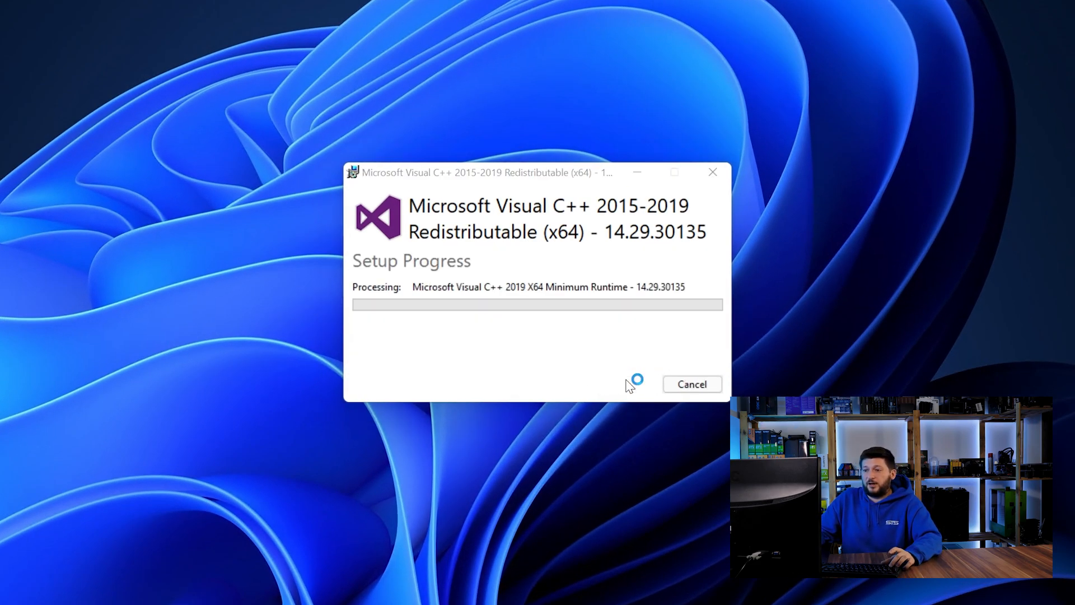